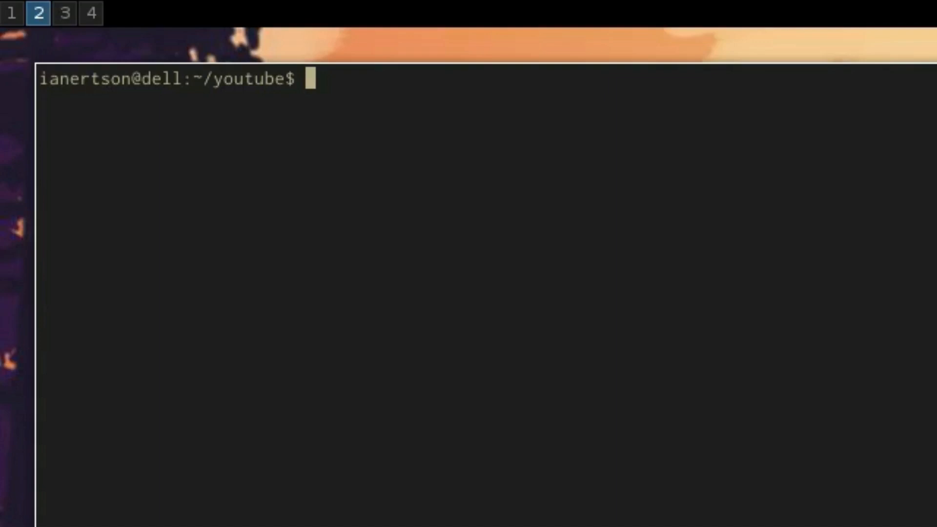
List the youtube folder contents and run tree noteapp/ to print the project tree.
type("ls")
type("cd ..")
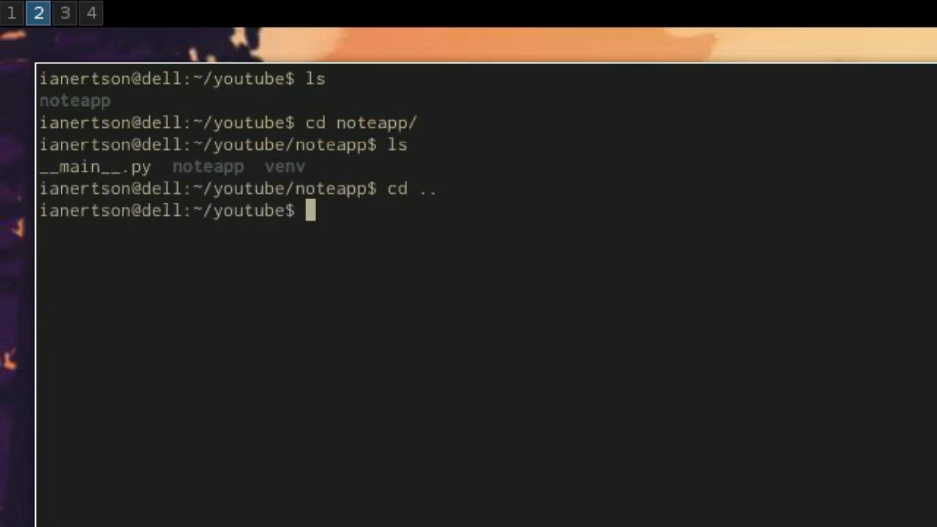
type("tree noteapp/")
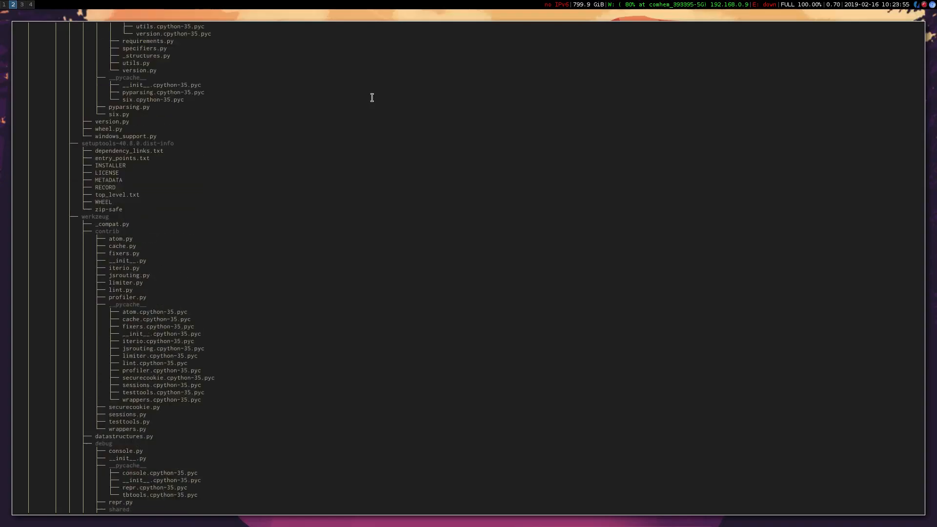
Scroll through the noteapp tree output of 151 directories and 1235 files.
scroll("down", 3)
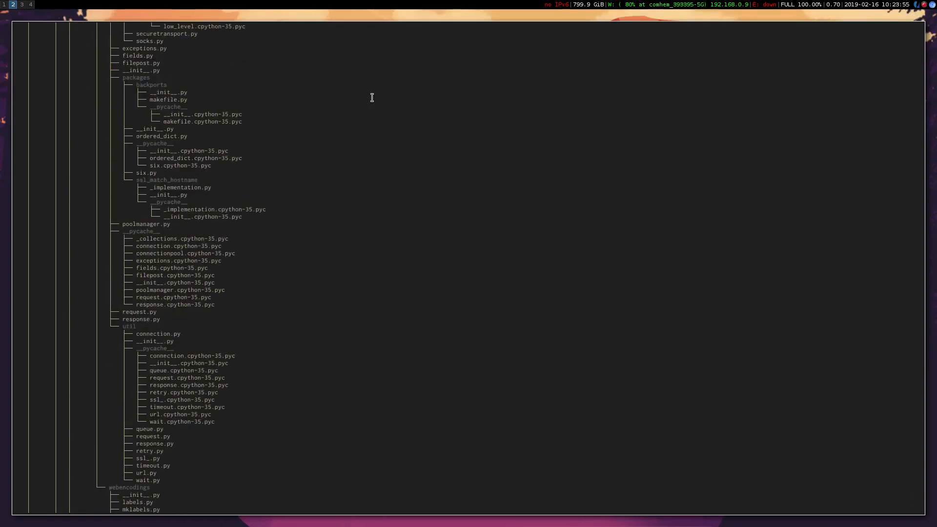
scroll("down", 3)
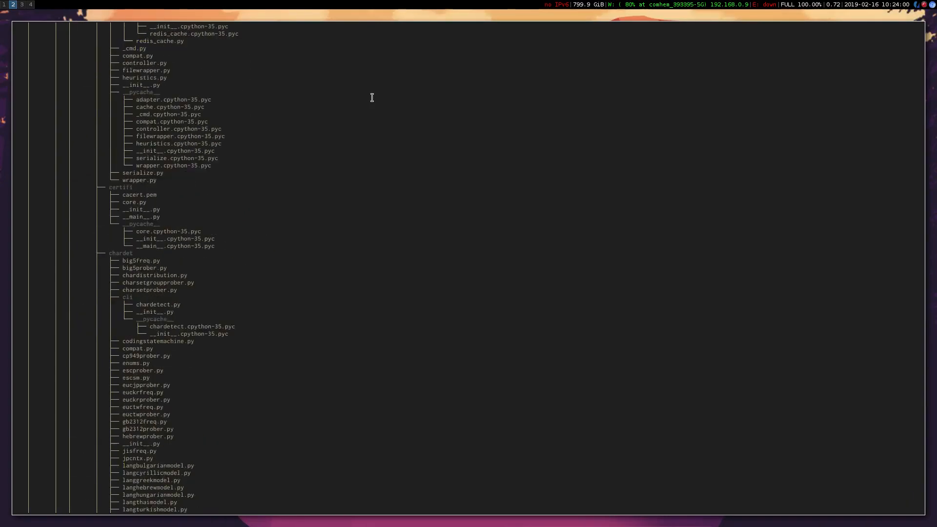
scroll("down", 3)
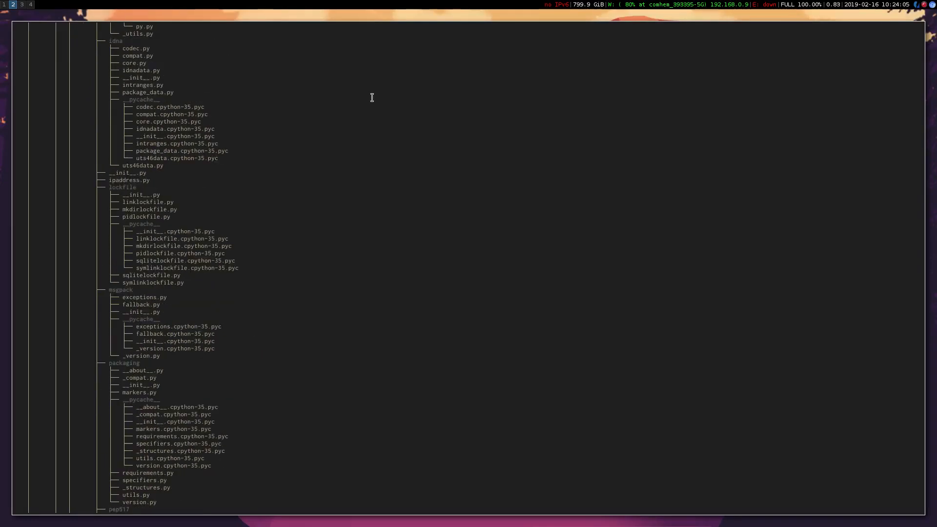
scroll("down", 3)
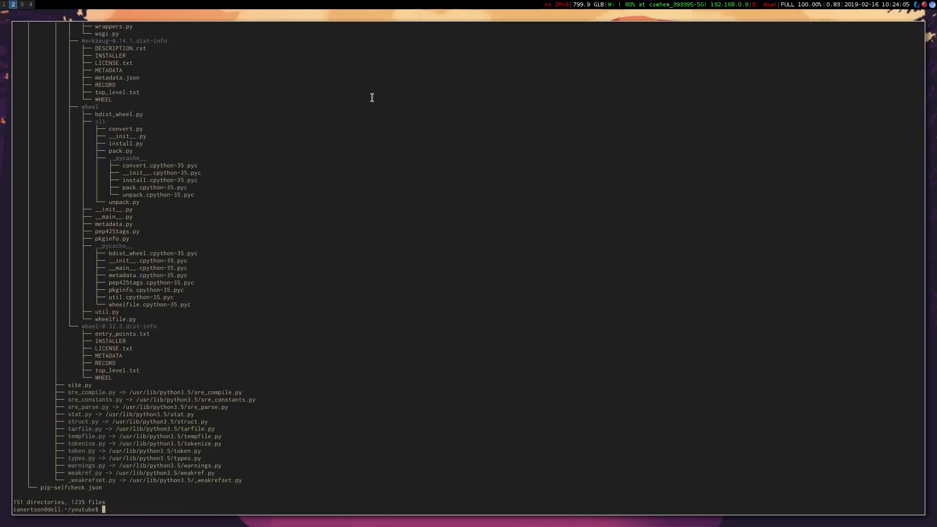
Move into the noteapp folder and list __main__.py, noteapp and venv.
type("cd you")
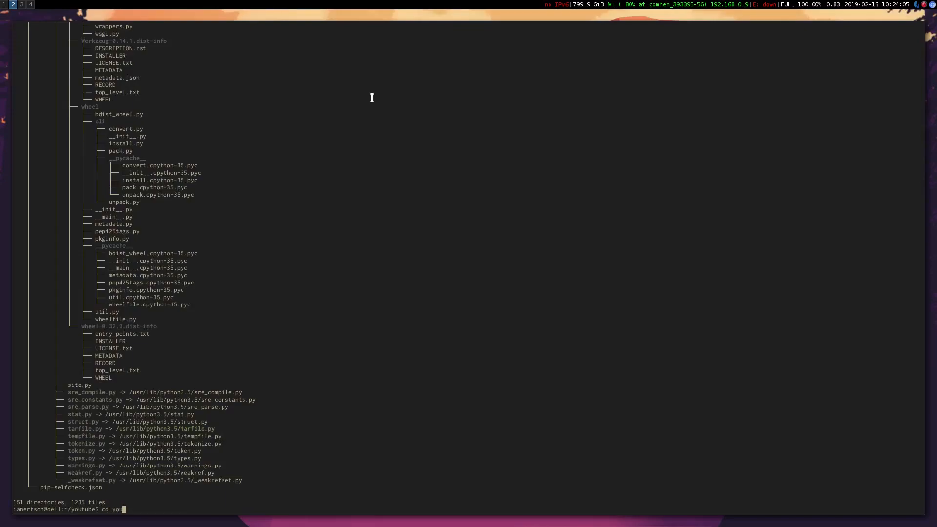
key("Return")
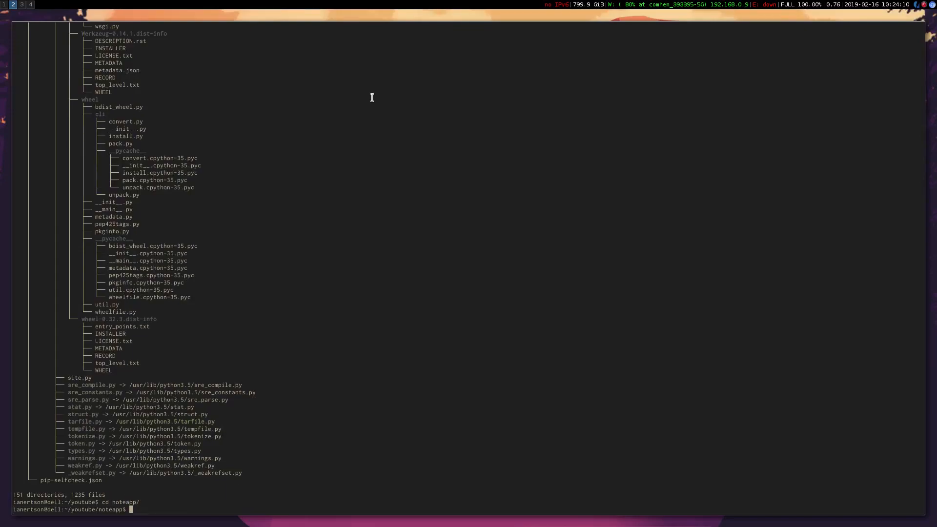
type("ls")
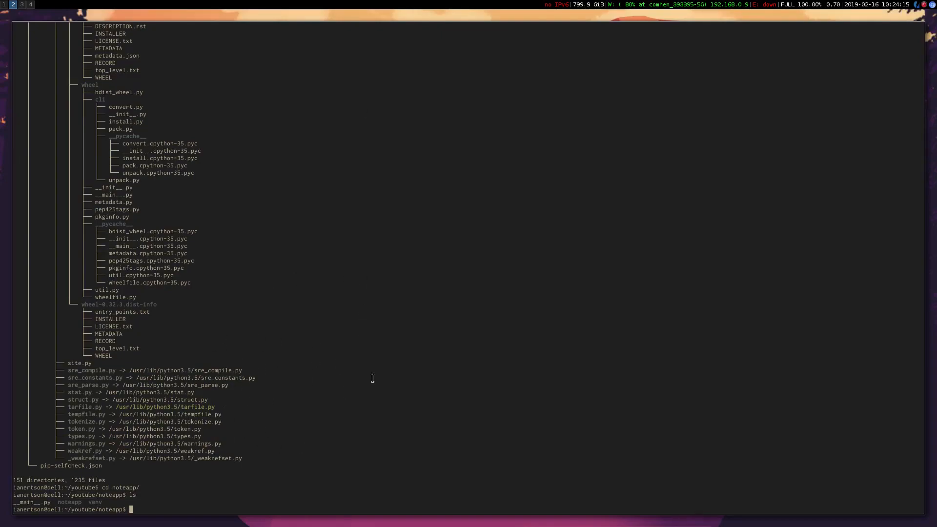
mouse_move(100, 503)
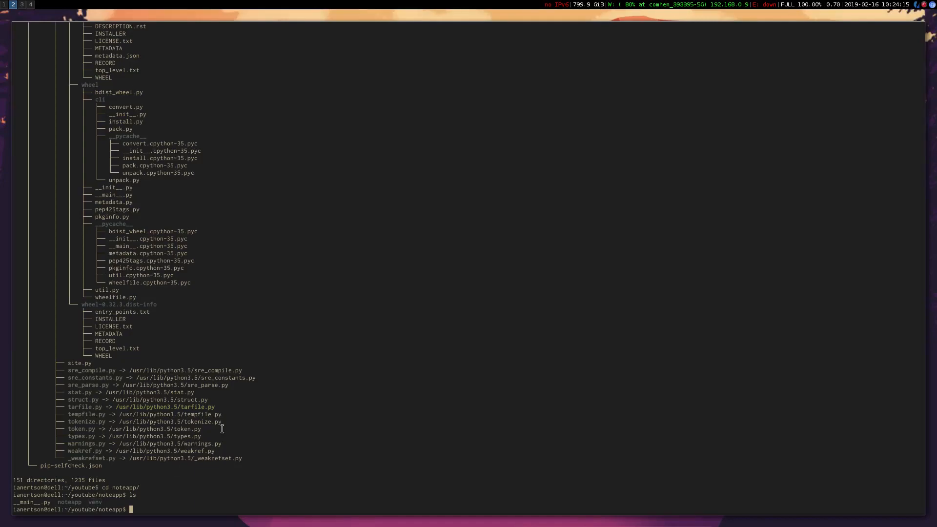
type("gvim")
type("source")
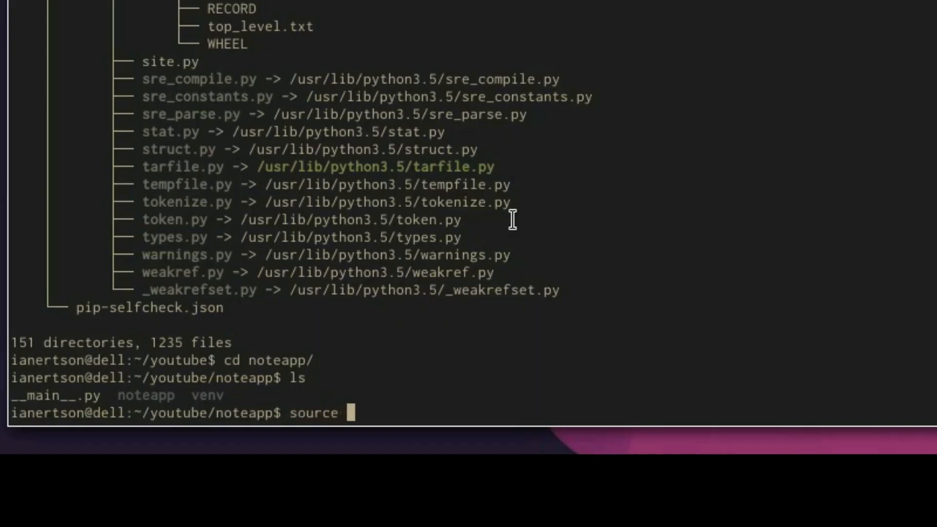
Activate ./venv/bin/activate and launch gvim from the noteapp folder.
type("./venv/bin/acc")
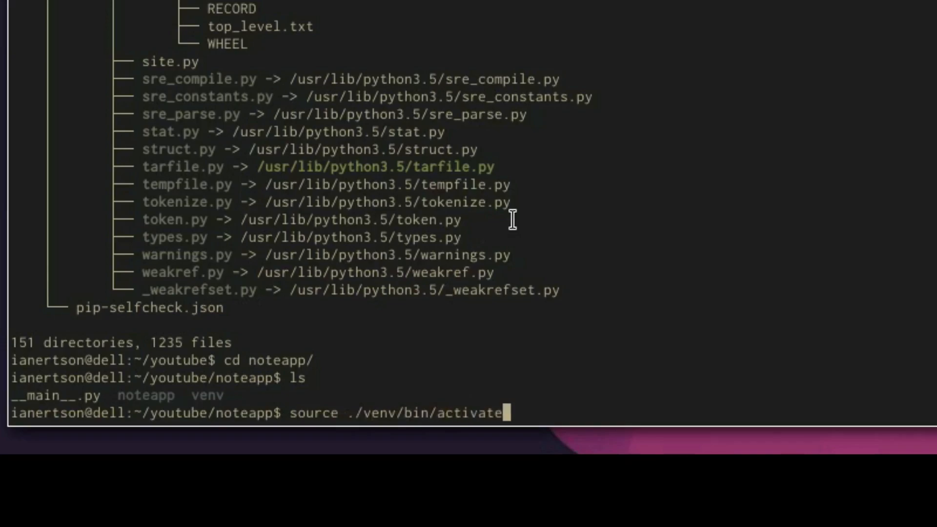
key("Return")
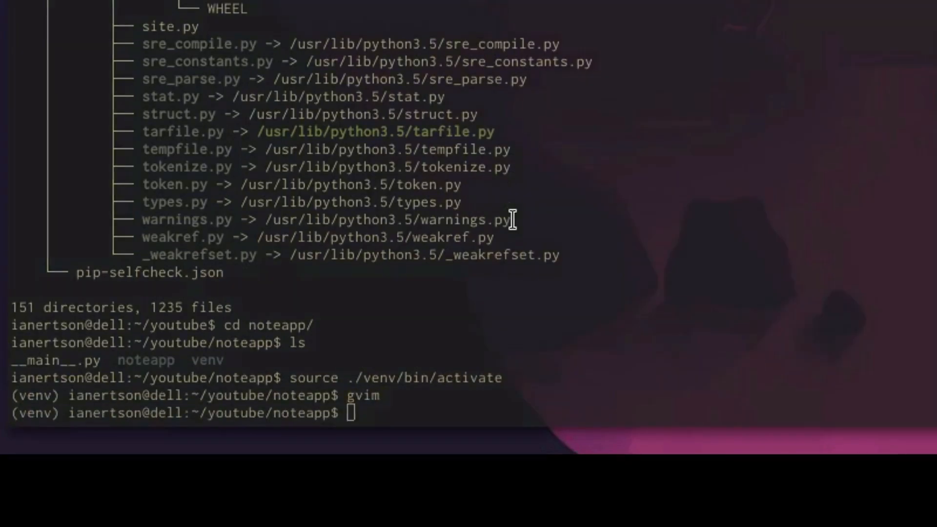
key("Return")
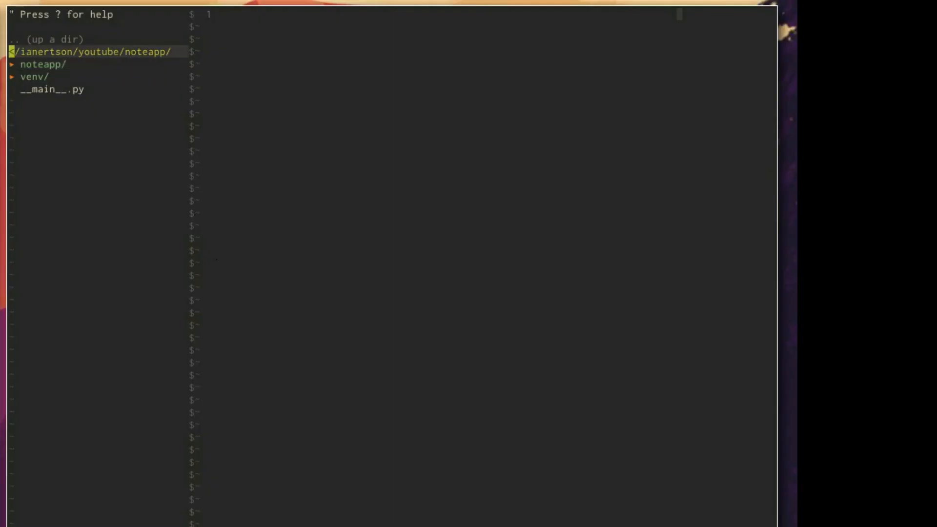
Expand noteapp/ and templates/ in NERDTree to reveal __init__.py, app.py and index.html.
left_click(43, 64)
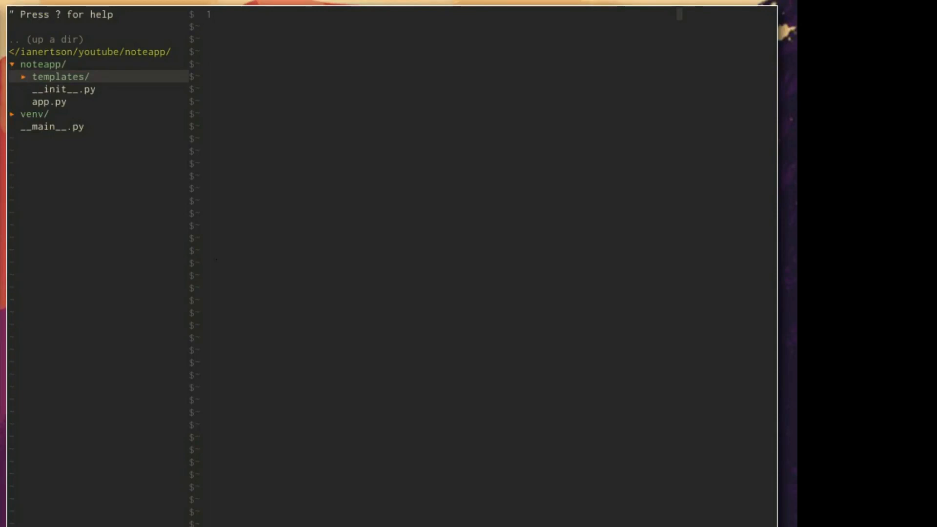
left_click(59, 76)
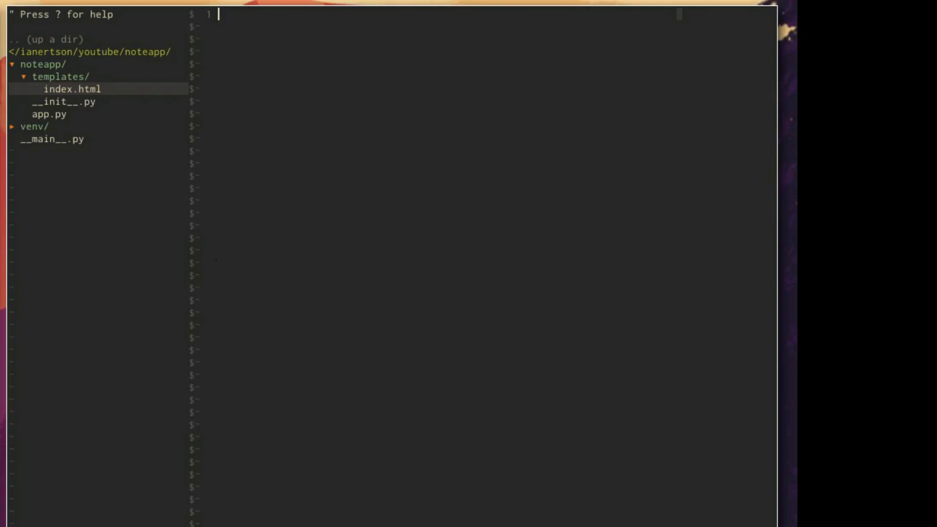
Insert the flask_layout HTML skeleton and add an <h1>Hello World!</h1> in the body.
type("fl")
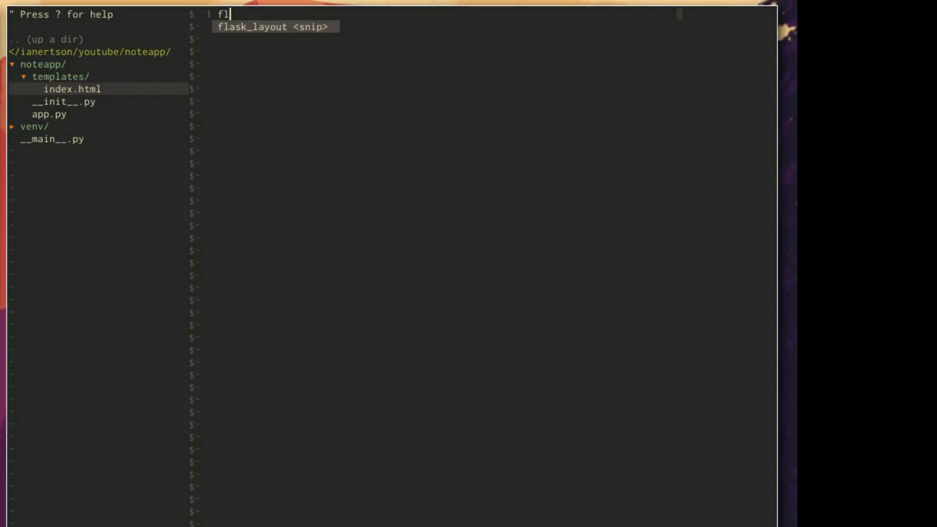
key("Tab")
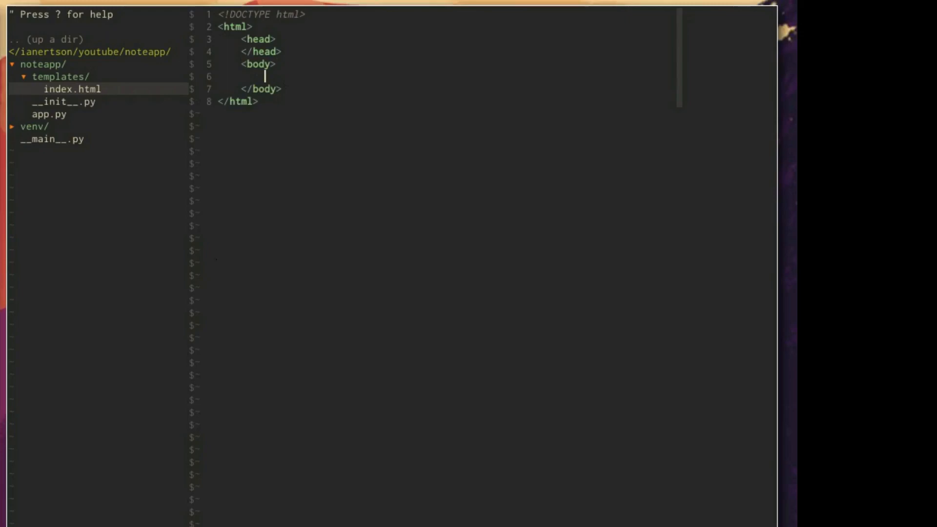
type("<h1></h1>")
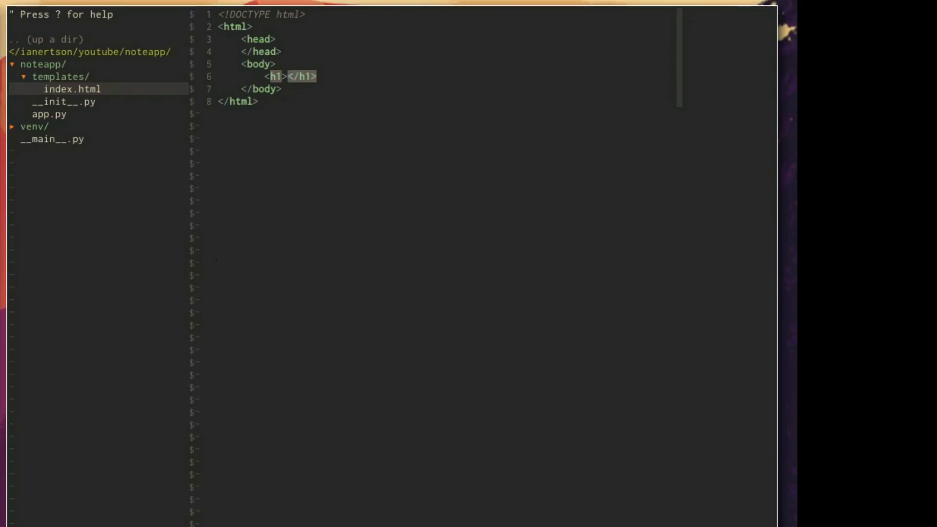
type("Hello")
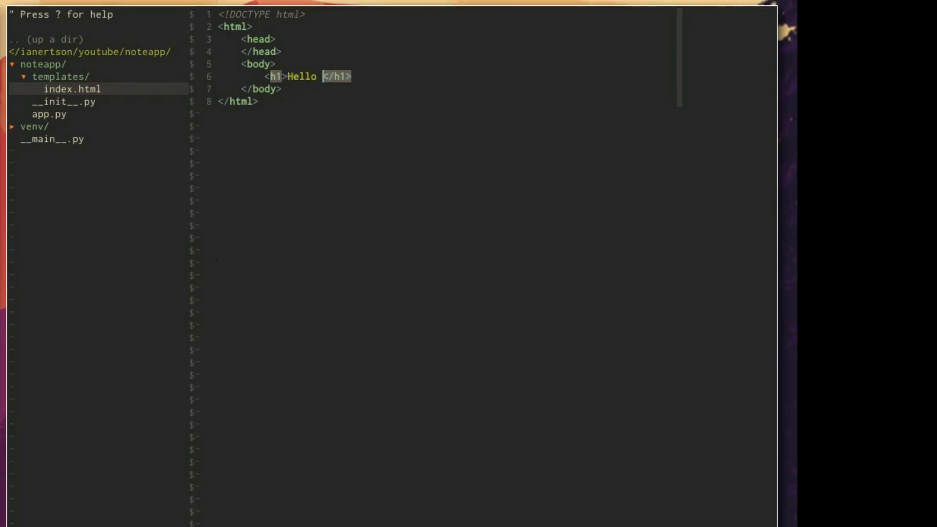
type("World!")
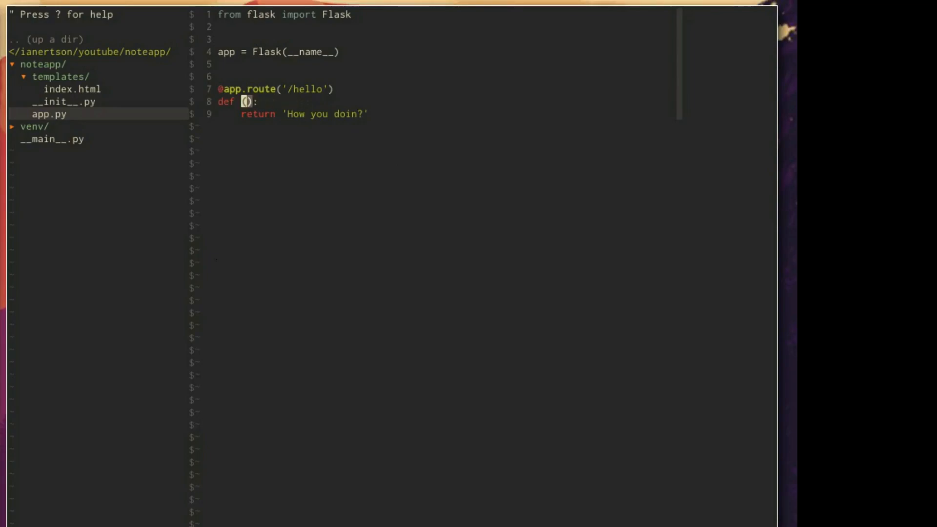
Rename the view function to route and add render_template to the Flask import.
type("route")
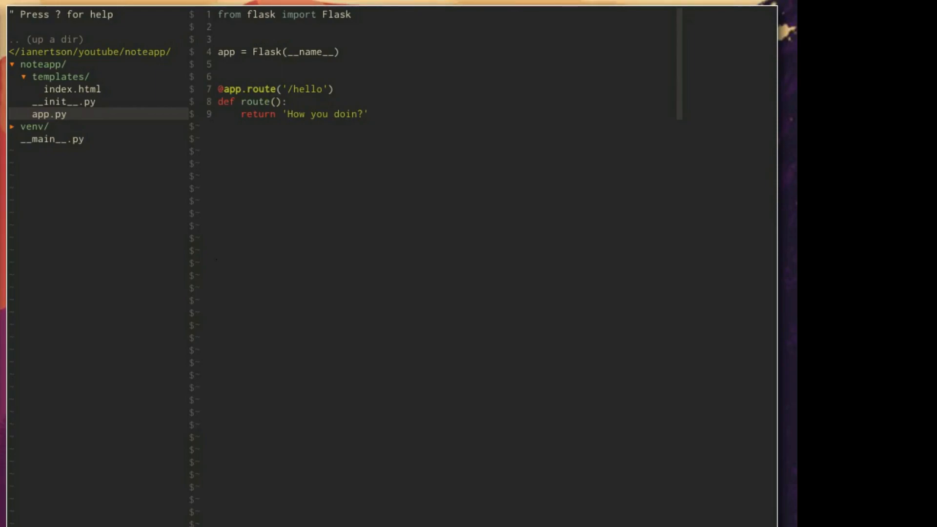
type("retur")
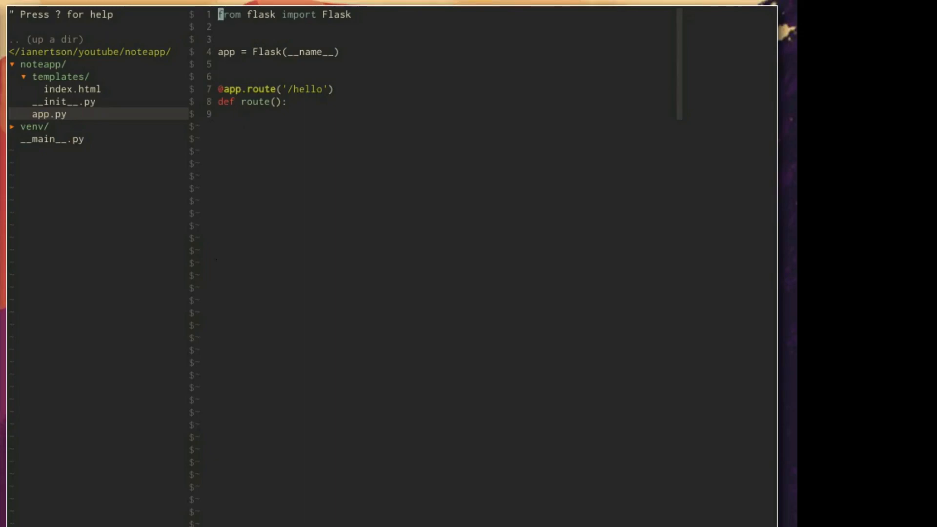
type(", rend")
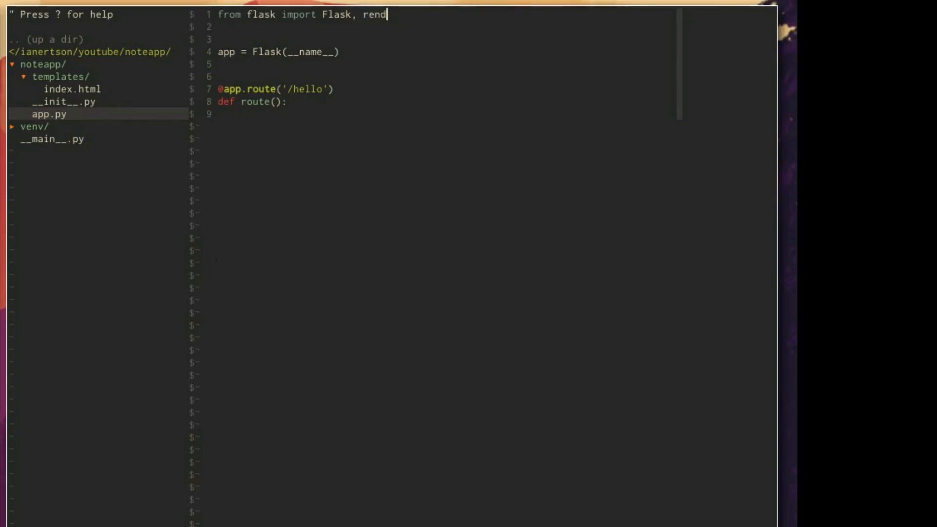
type("er_template")
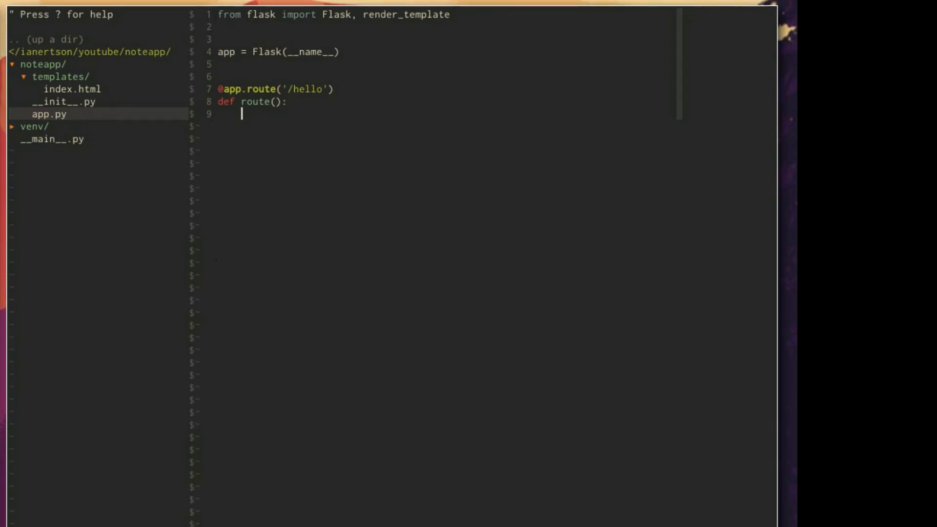
Return render_template('index.html') and serve it at the root path '/'.
type("return")
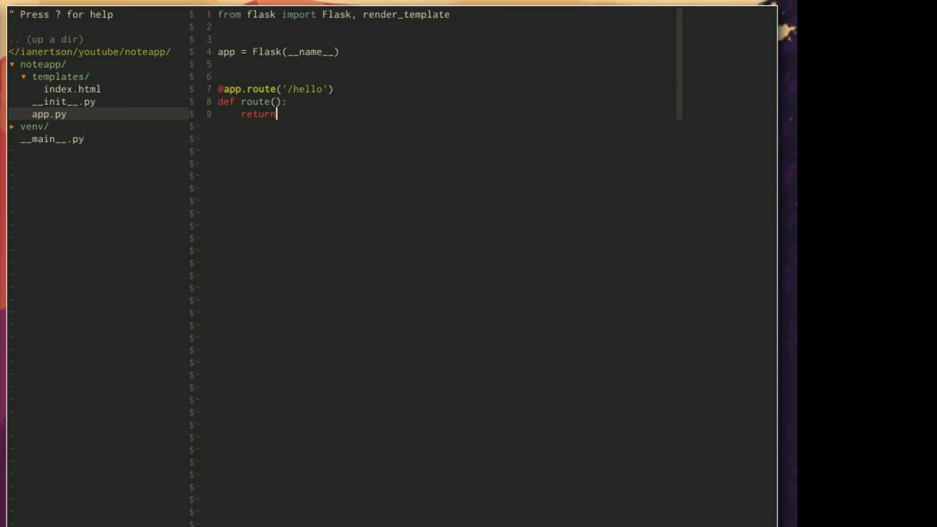
type("render_template")
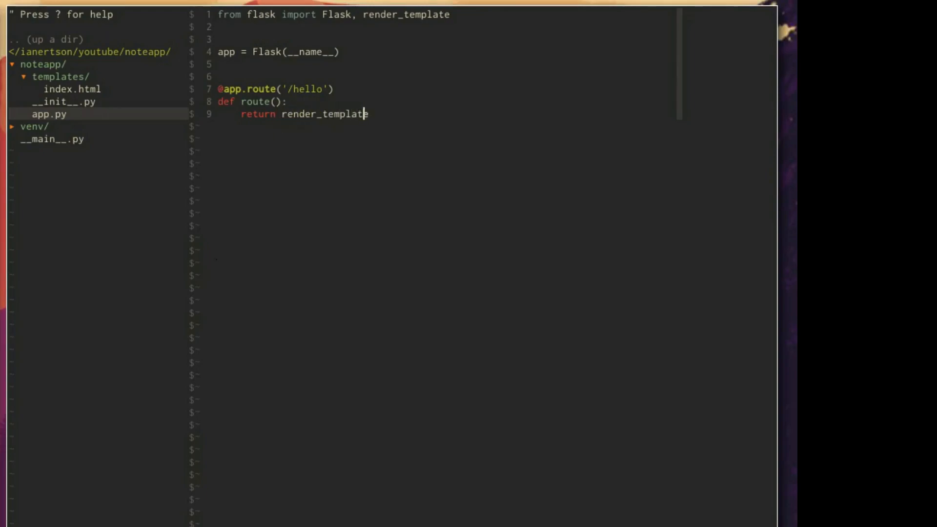
type("('knd'")
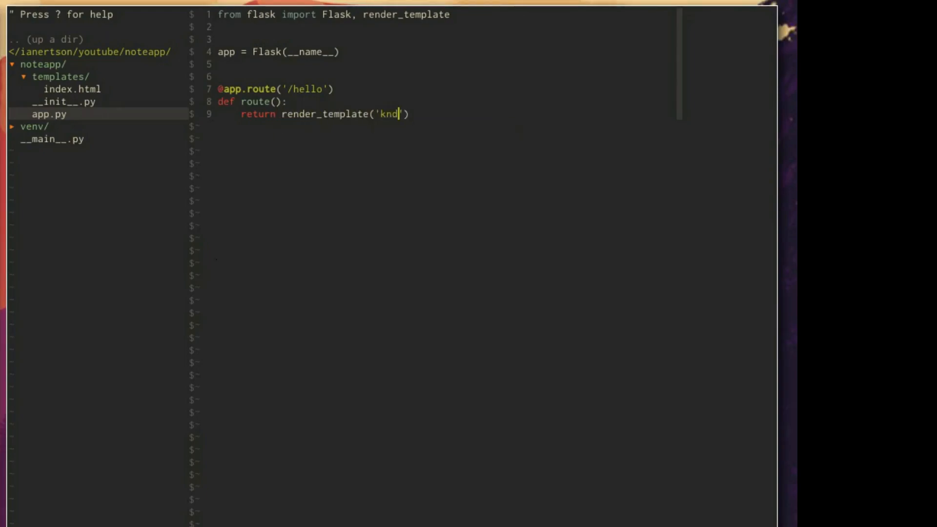
type("index.html")
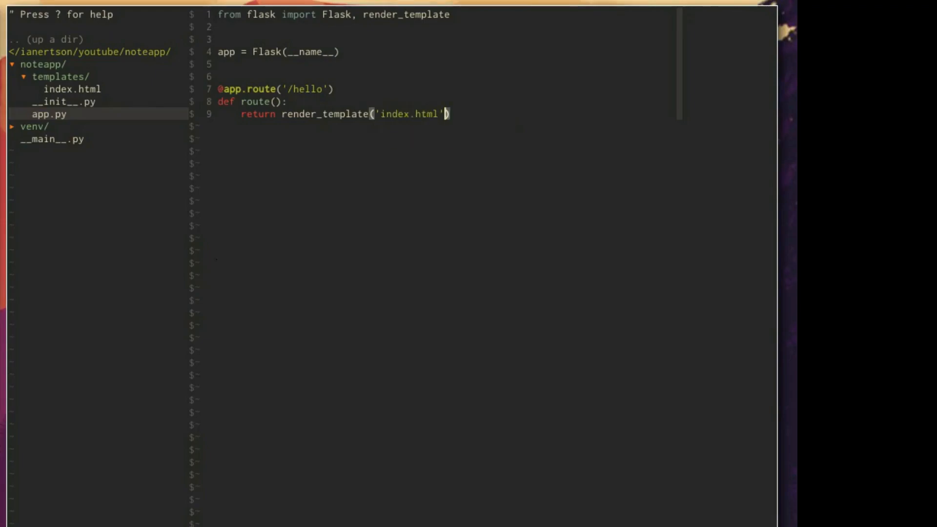
mouse_move(87, 81)
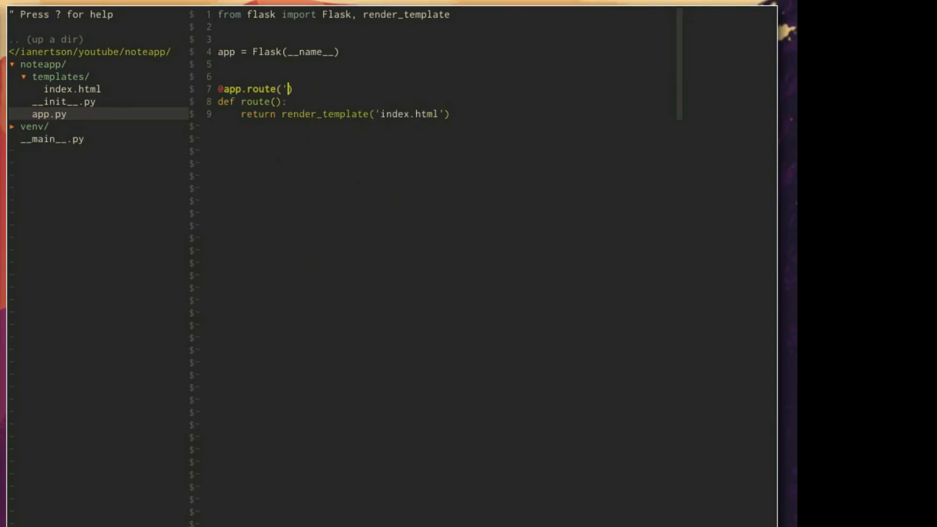
type("/")
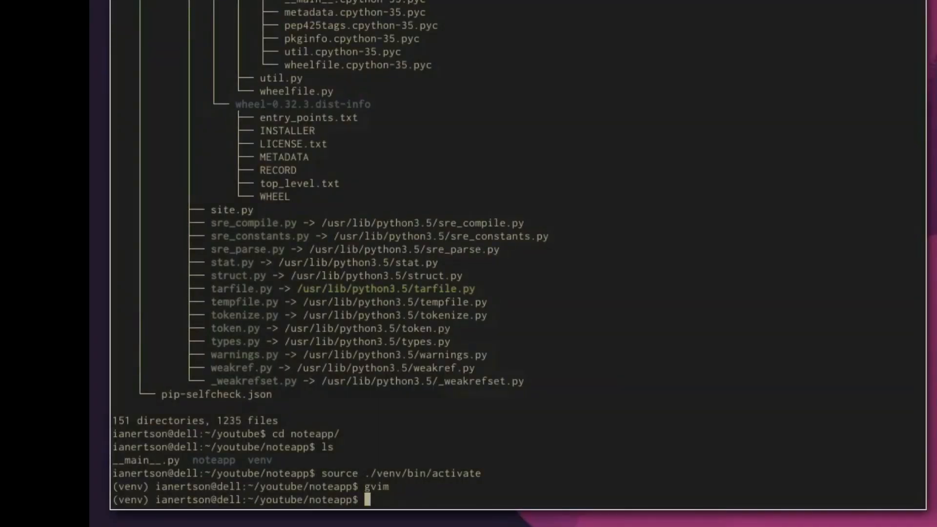
Run python __main__.py in the venv to start the Flask noteapp.
type("p")
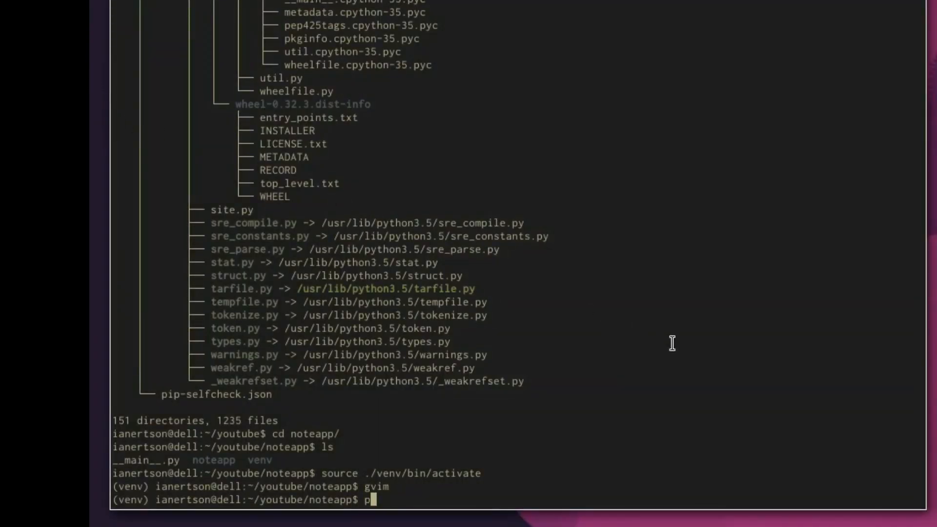
type("ython __main__.py")
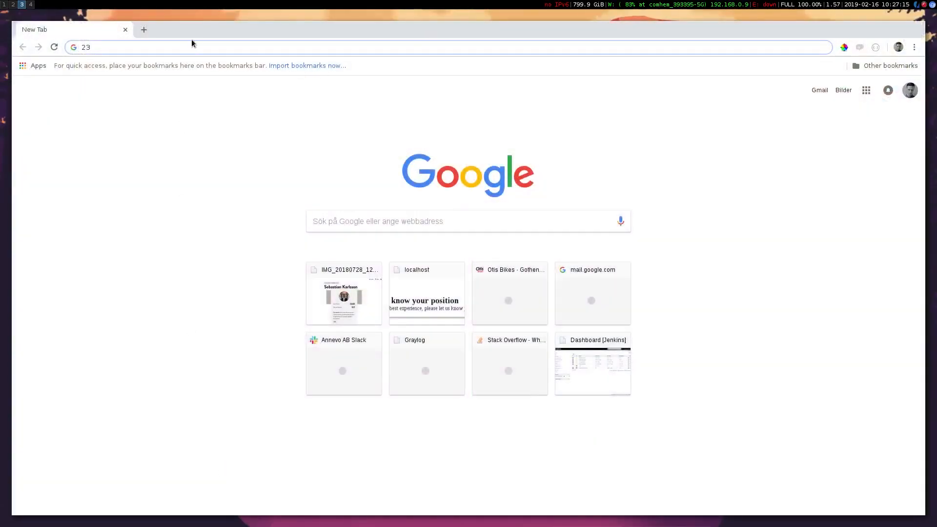
Load the noteapp page at localhost in Chrome.
type("local")
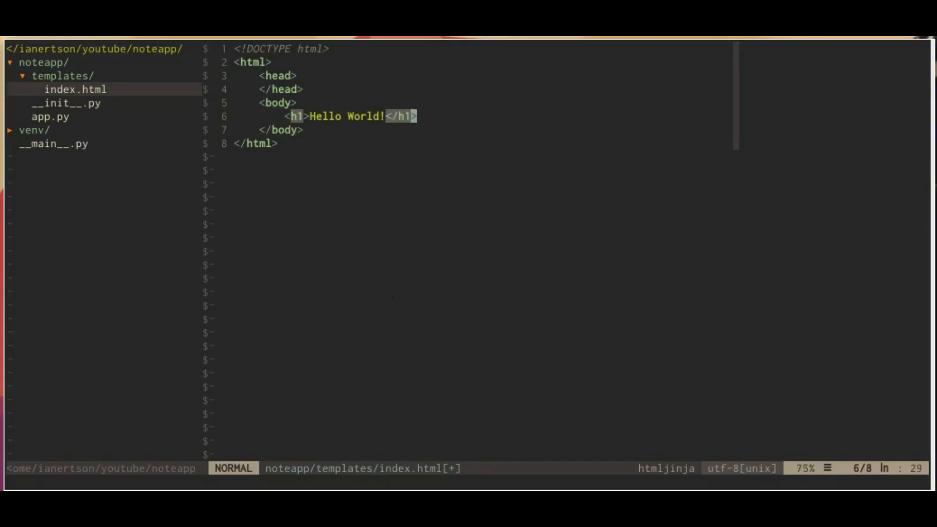
Add a <ul> with {% for item in items %} printing <li>{{ item.name }}</li> and {% endfor %}.
key("i")
type("<")
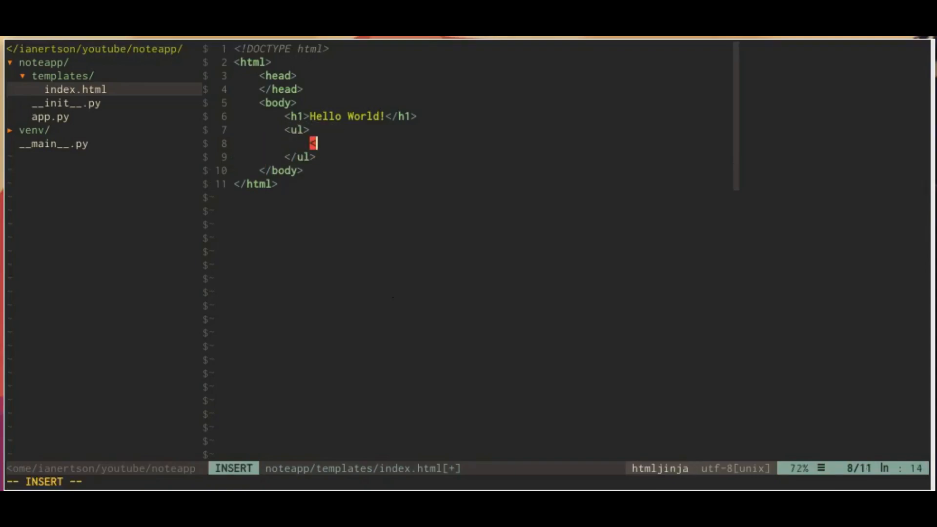
type("li></li>")
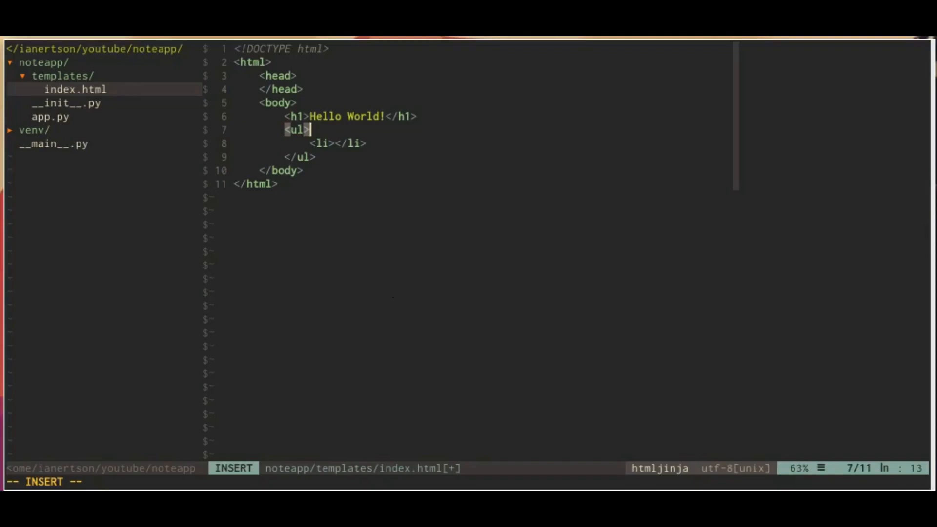
type("{}")
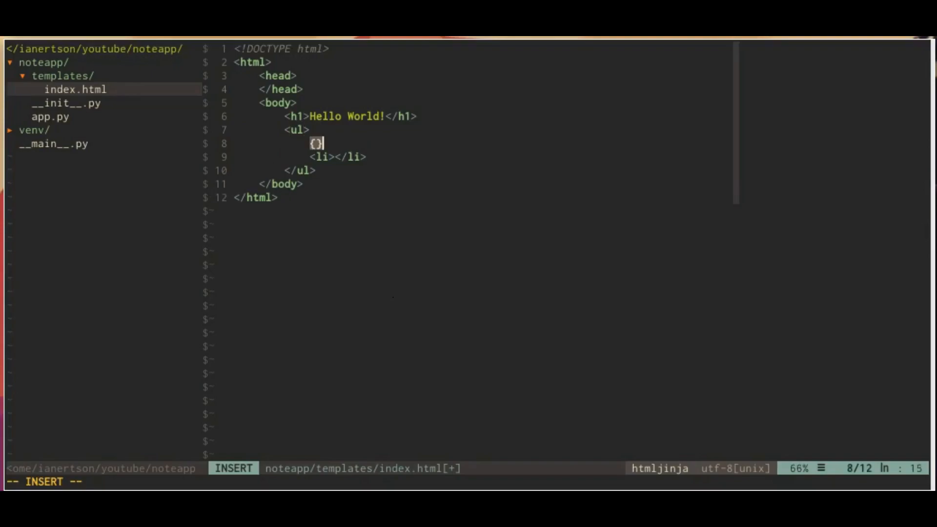
type("%  %")
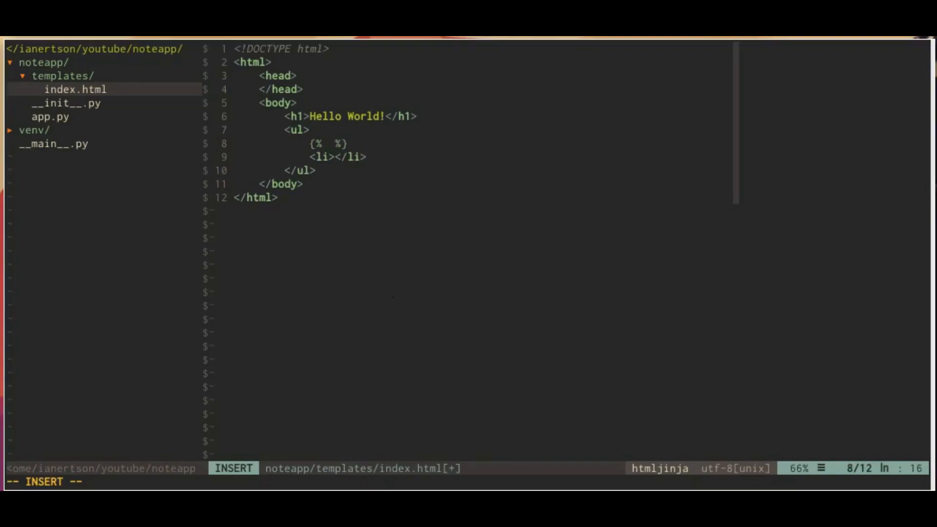
type("for item in items")
type("{% e %")
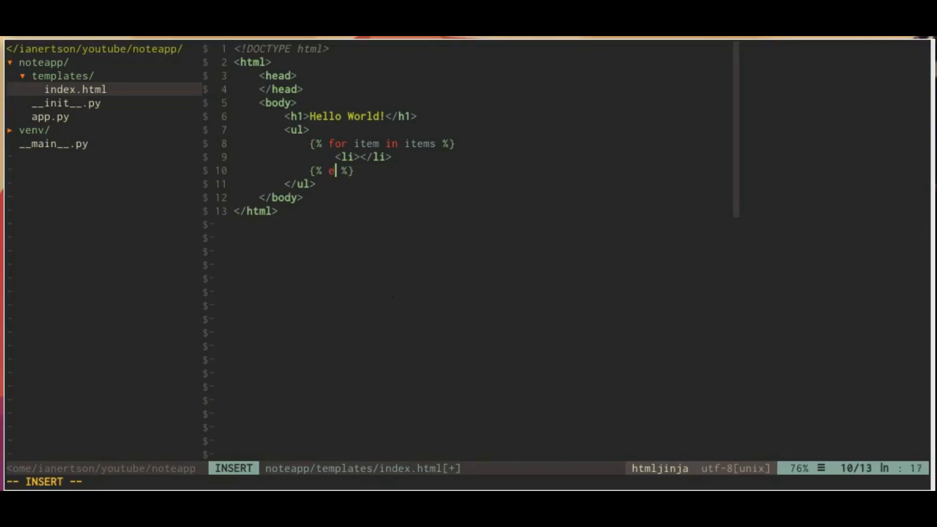
type("ndfor")
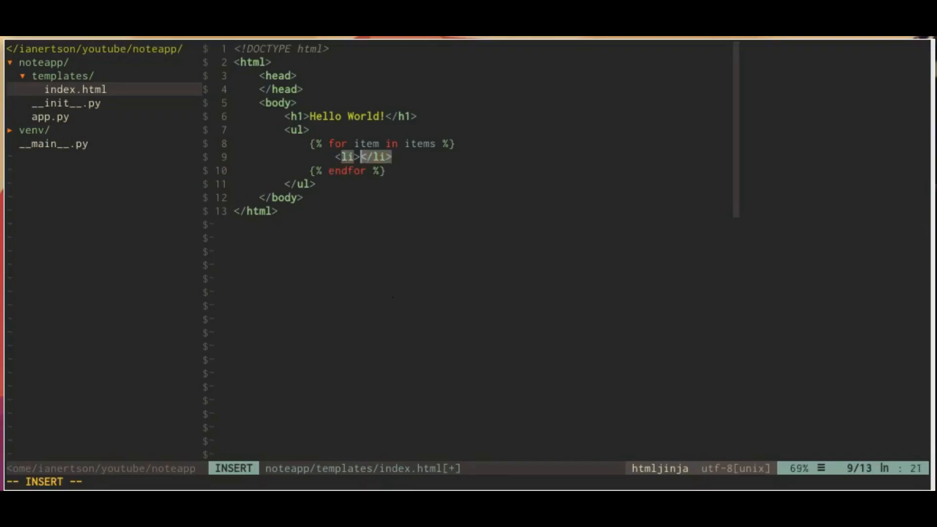
type("{{  }}")
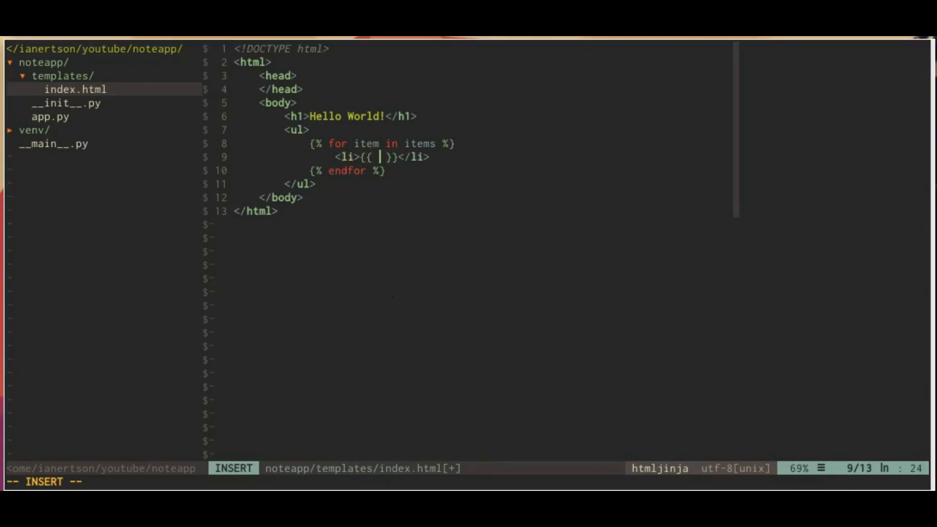
type("item.name")
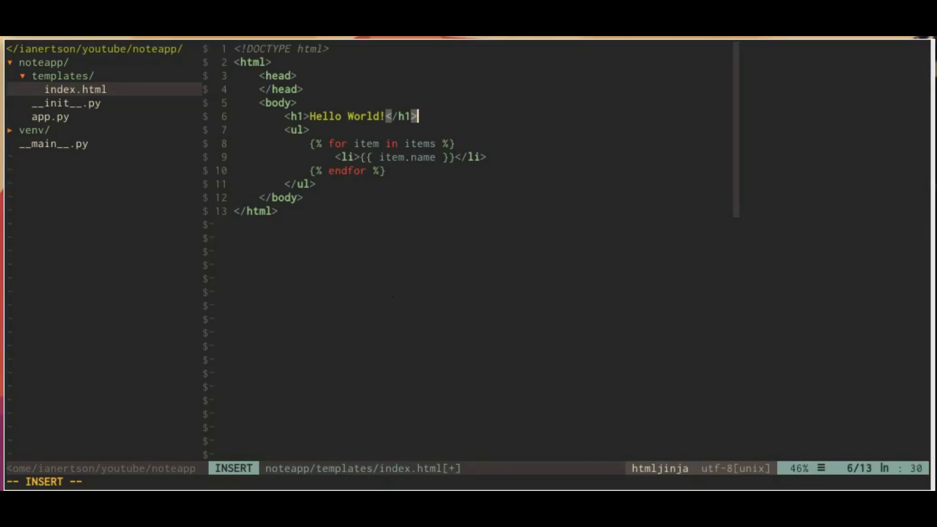
Wrap the <ul> loop in {% if items %} ... {% endif %} and bring up app.py.
key("Enter")
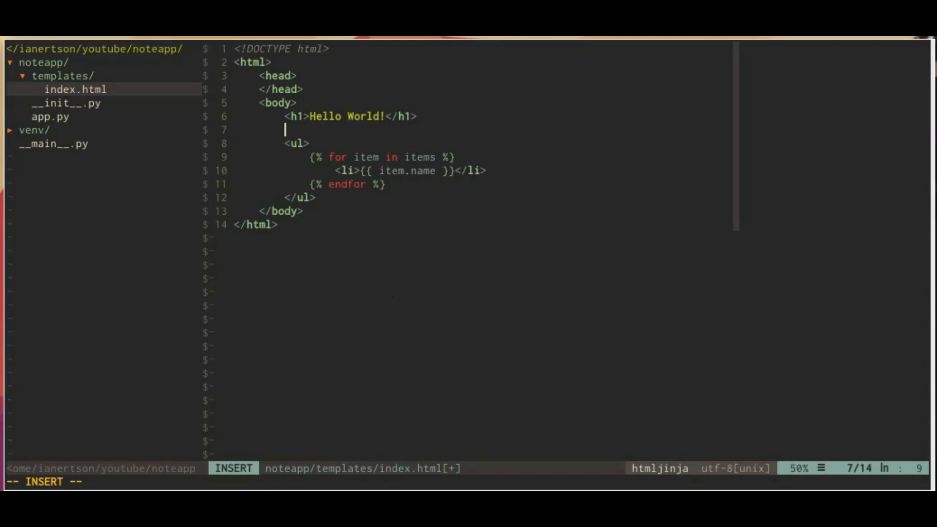
type("{% if items %")
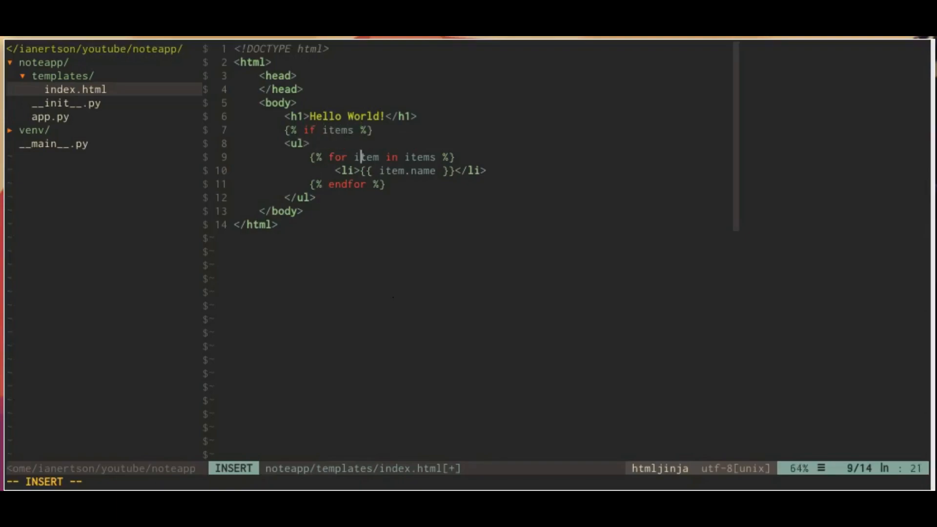
type("{%%}")
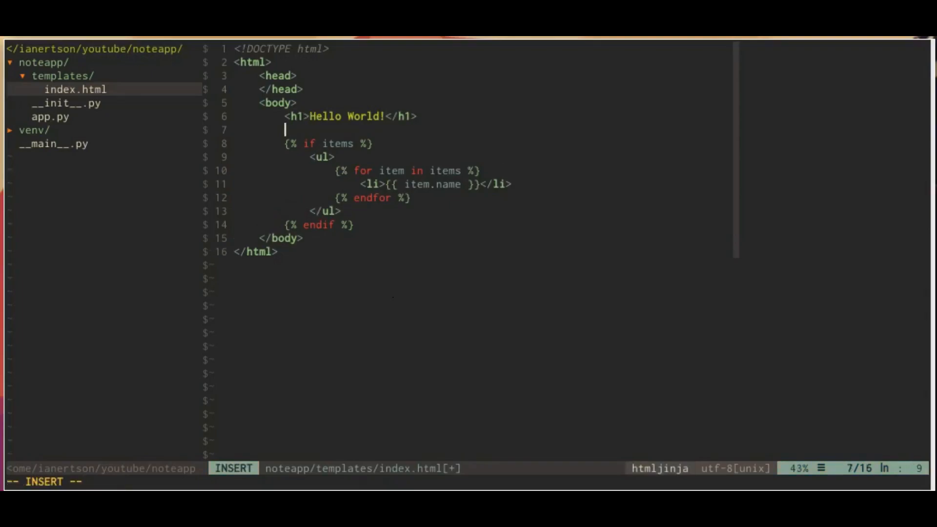
type("<!--")
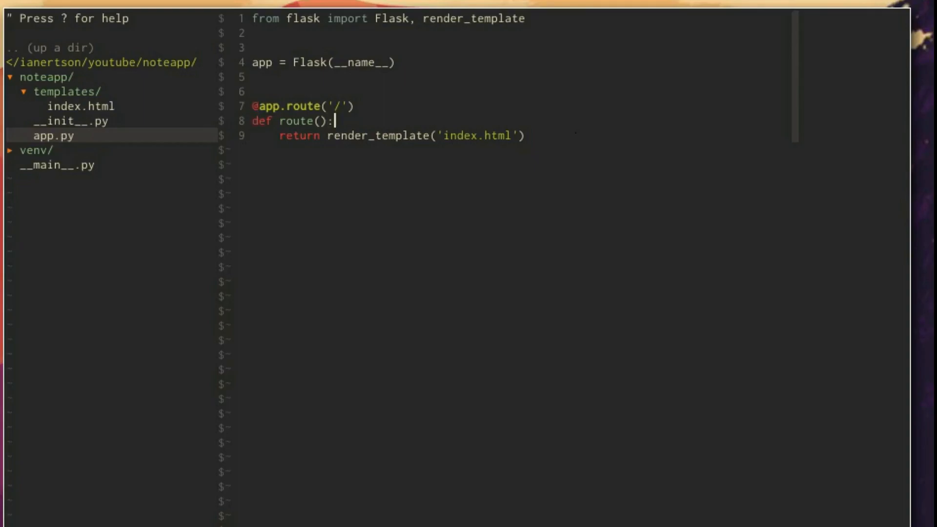
Define get_items_from_database() returning {'name': ...} dicts for li, john, anna, sebastian and one more.
type("items =")
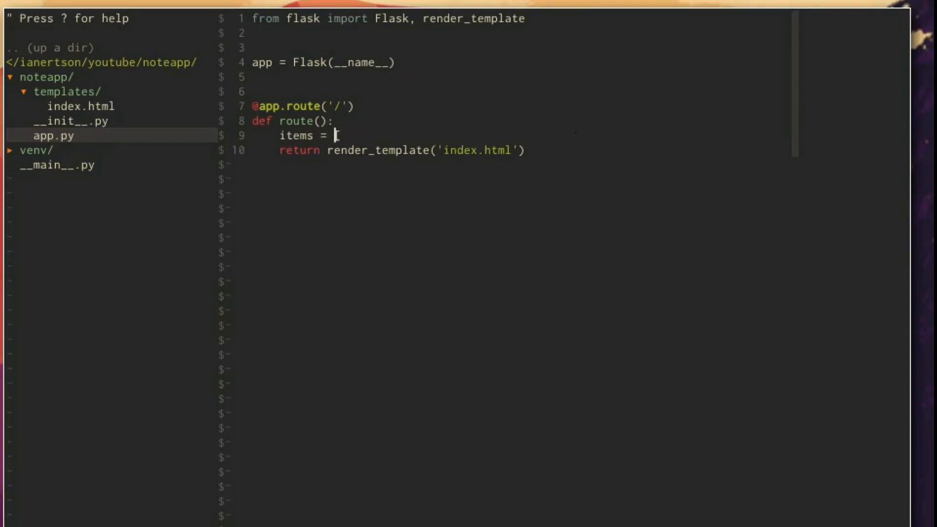
type("[]")
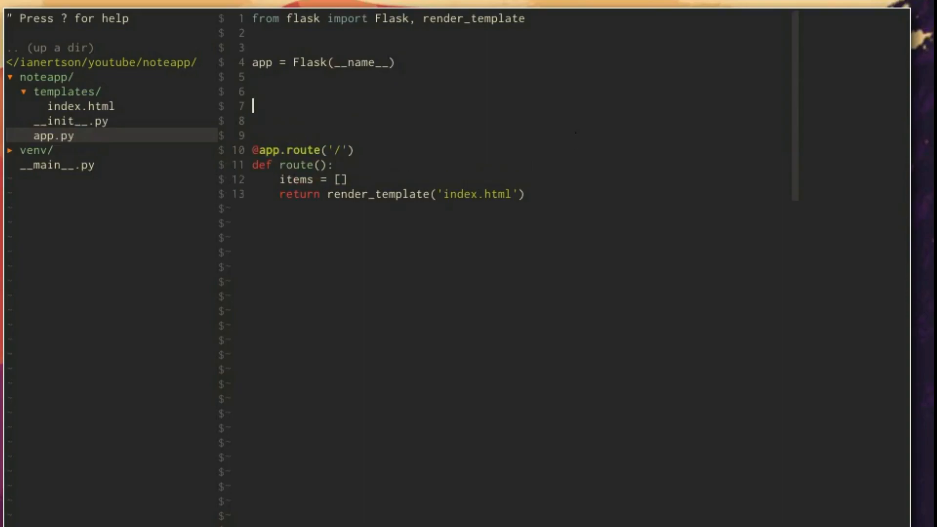
type("def get_")
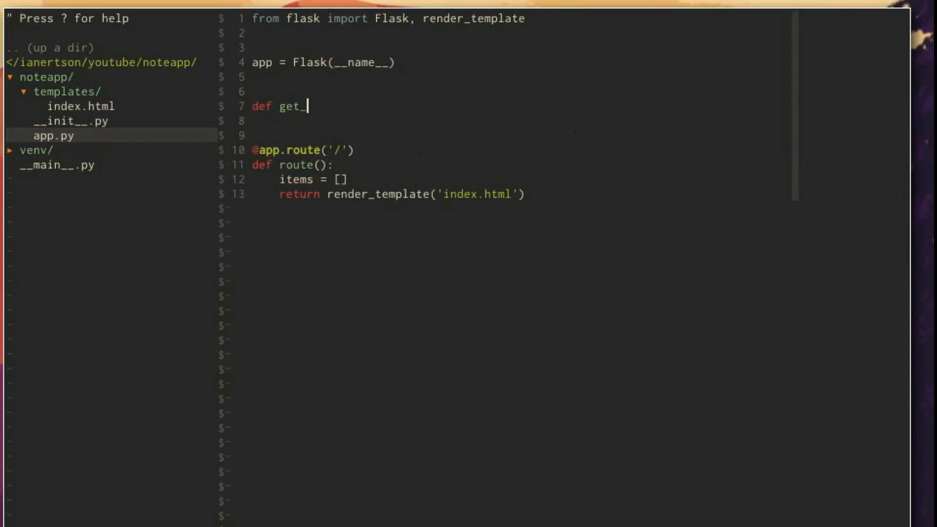
type("items_from_database():")
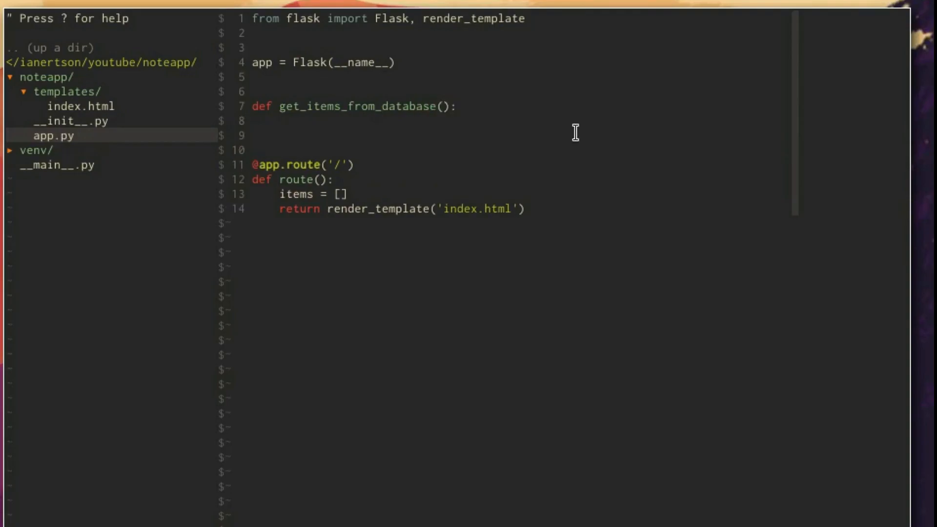
type("return [")
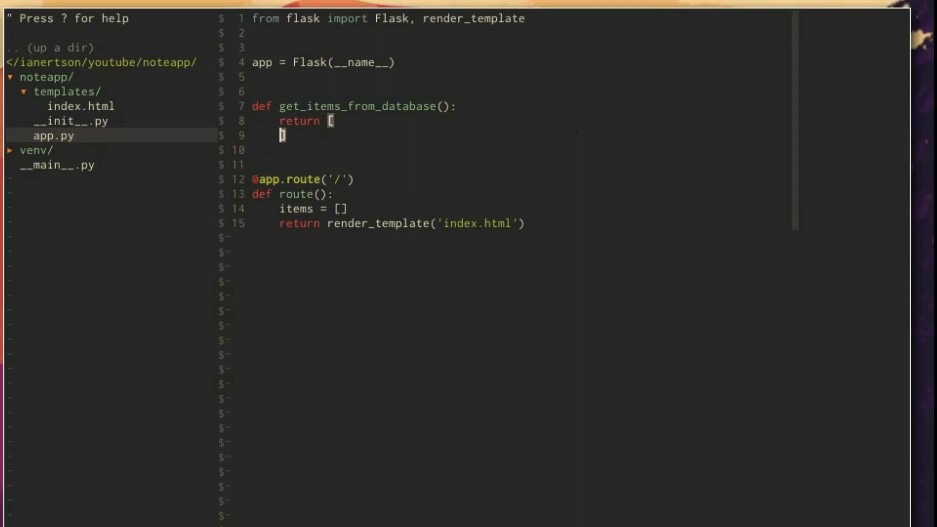
type("{''}")
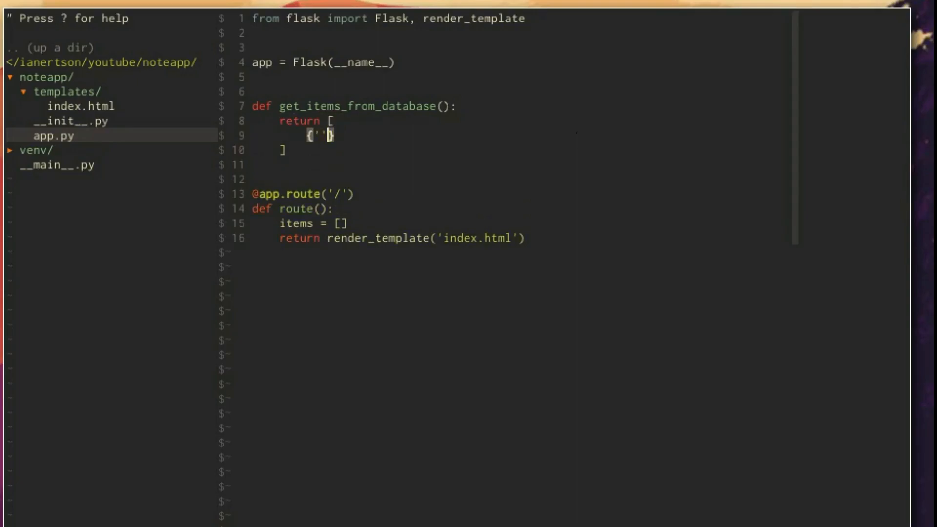
type("name")
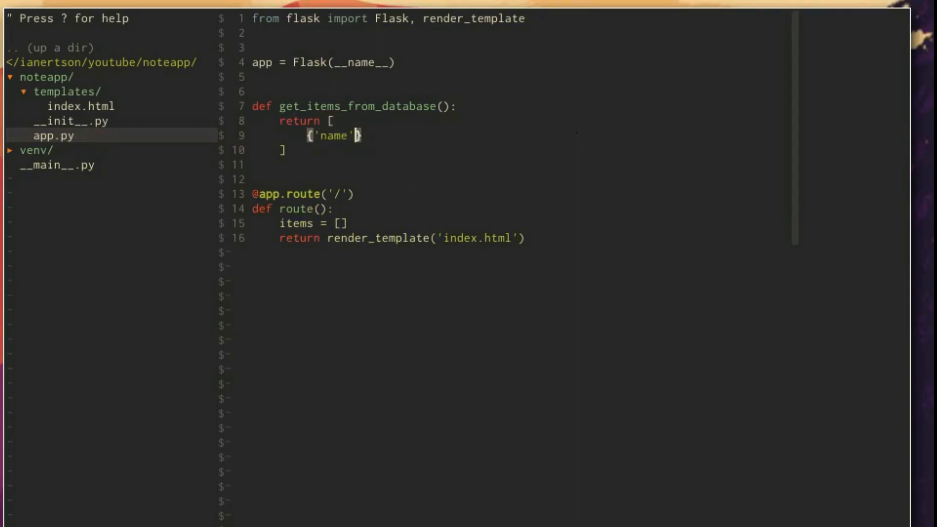
type(": 'bob")
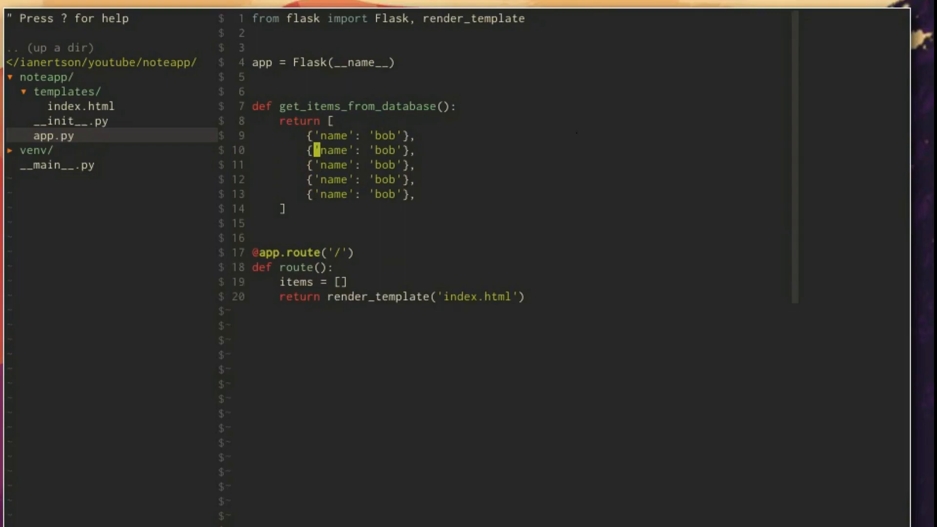
type("lisa")
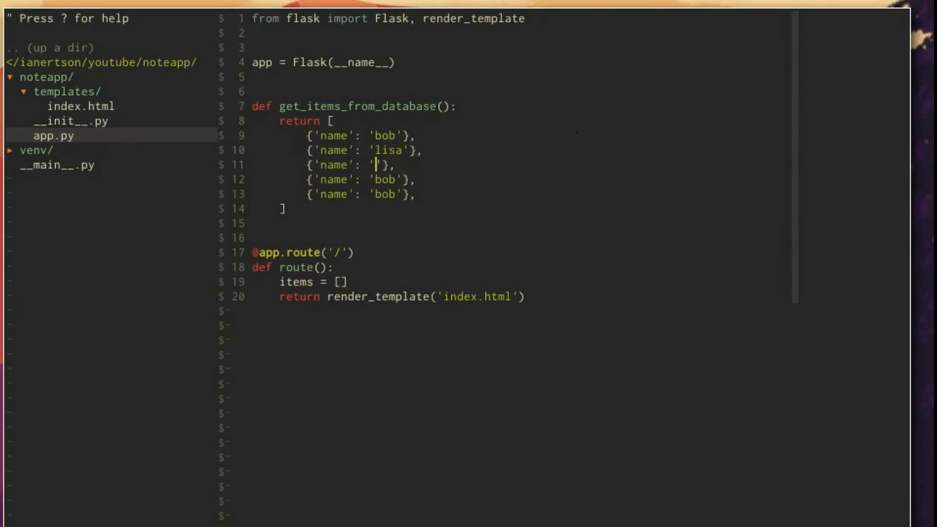
type("john")
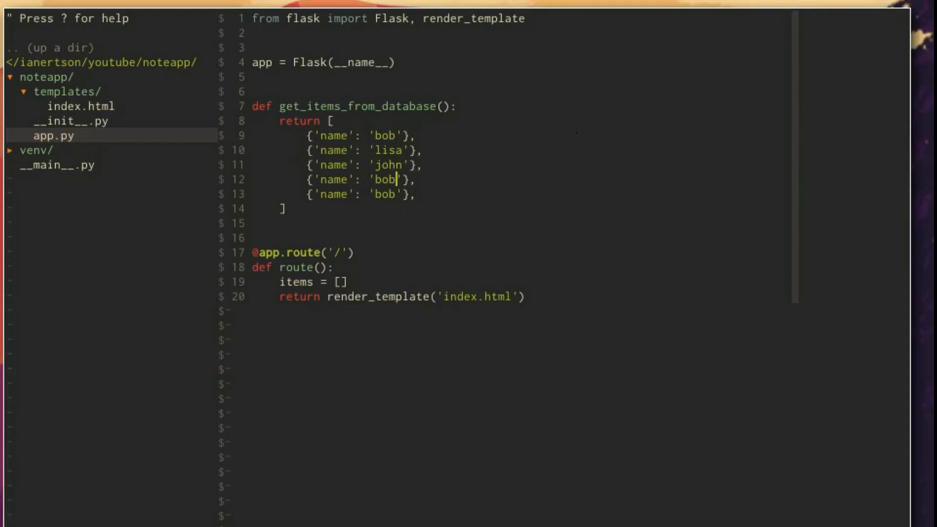
type("anna")
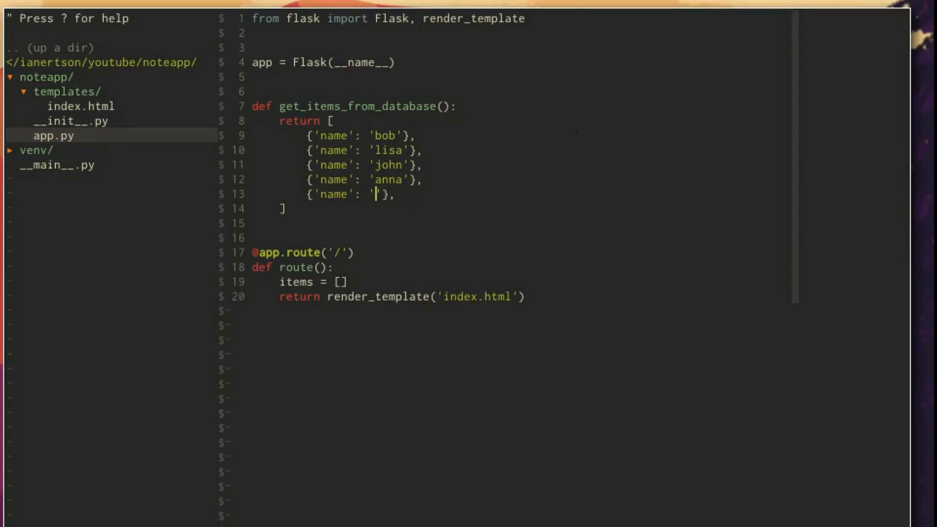
type("sebastian")
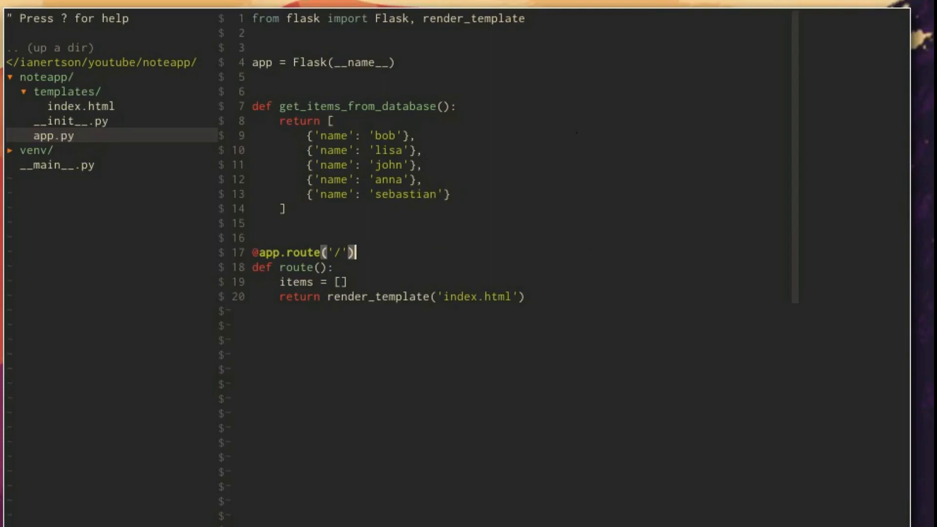
Replace the placeholder with items = get_items_from_database() and pass items=items to render_template.
key("dd")
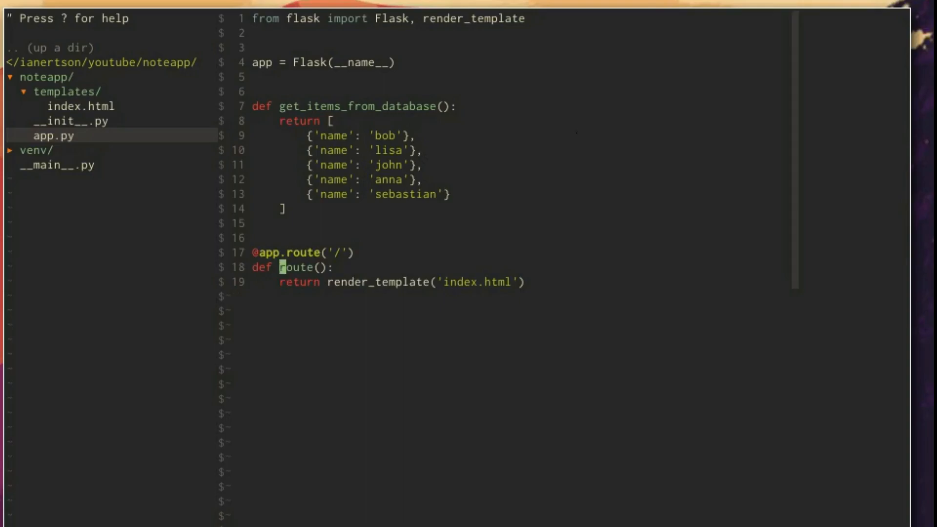
type("items =")
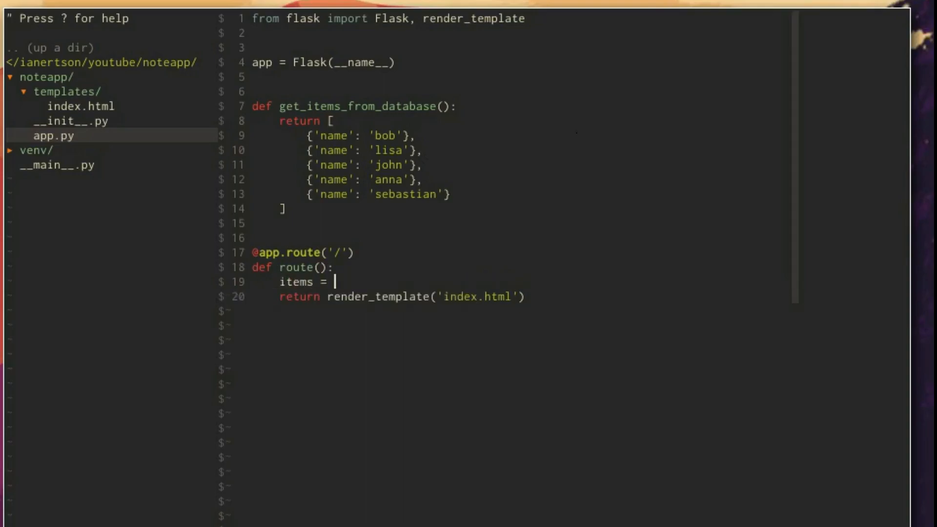
type("get_items_from_database()")
left_click(396, 296)
type(", ")
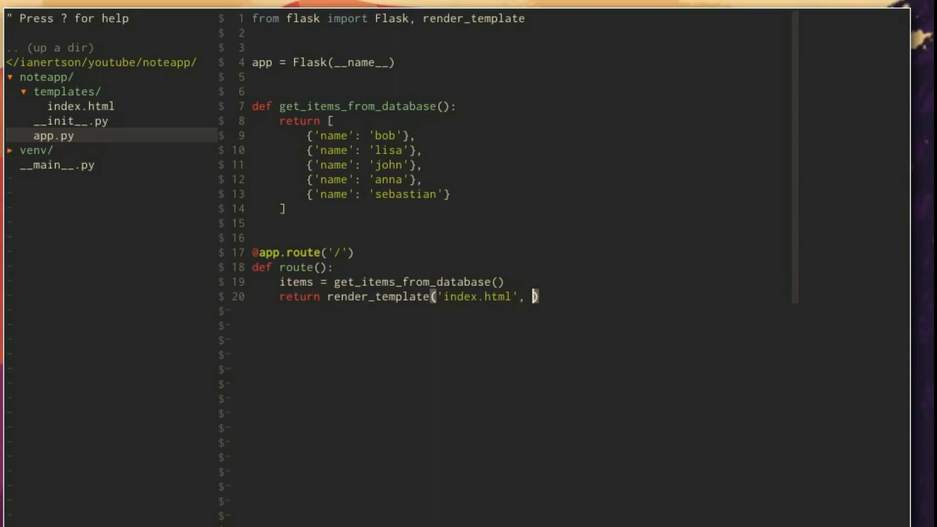
type("items=items")
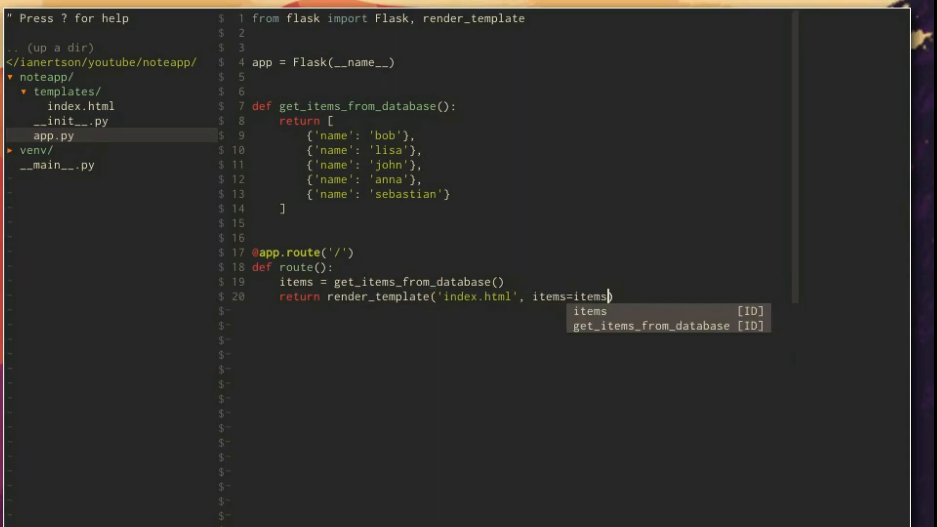